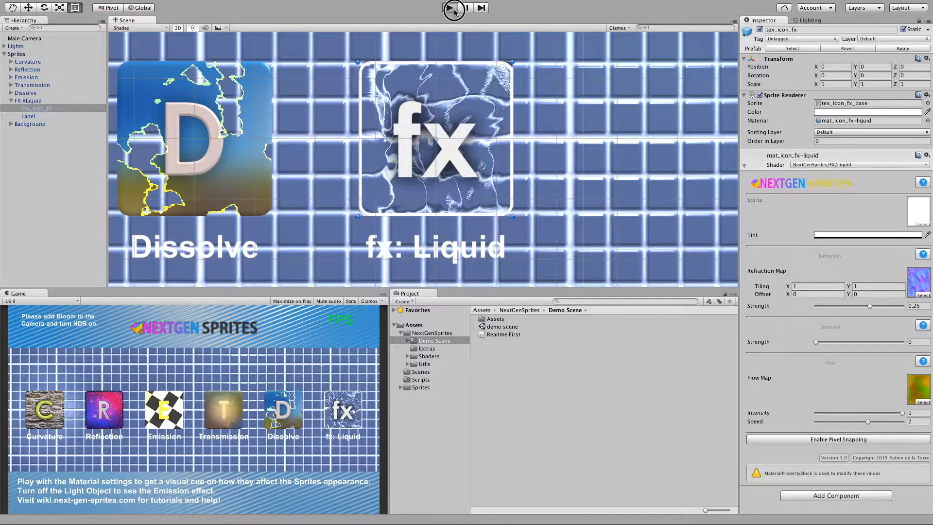
Step: Preview the demo scene in play mode, then enable Animated Materials in the Scene view effects
left_click(451, 8)
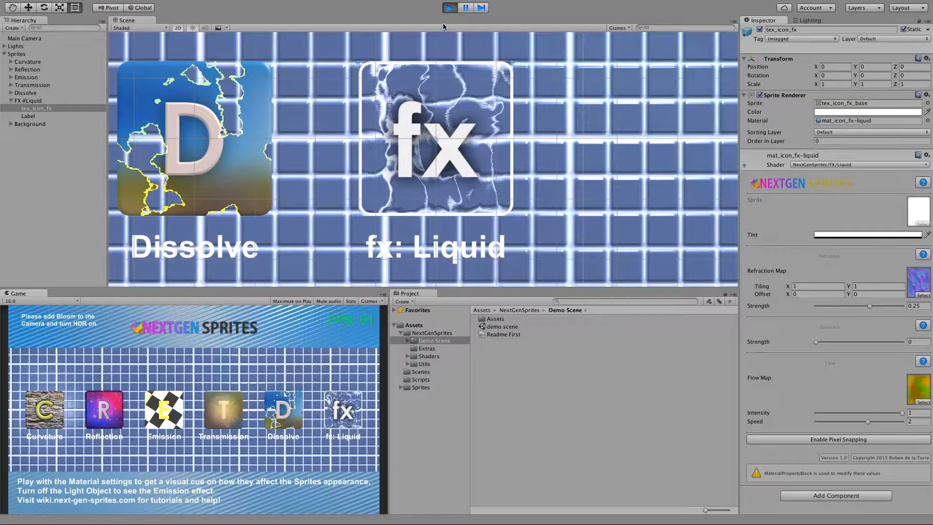
left_click(448, 7)
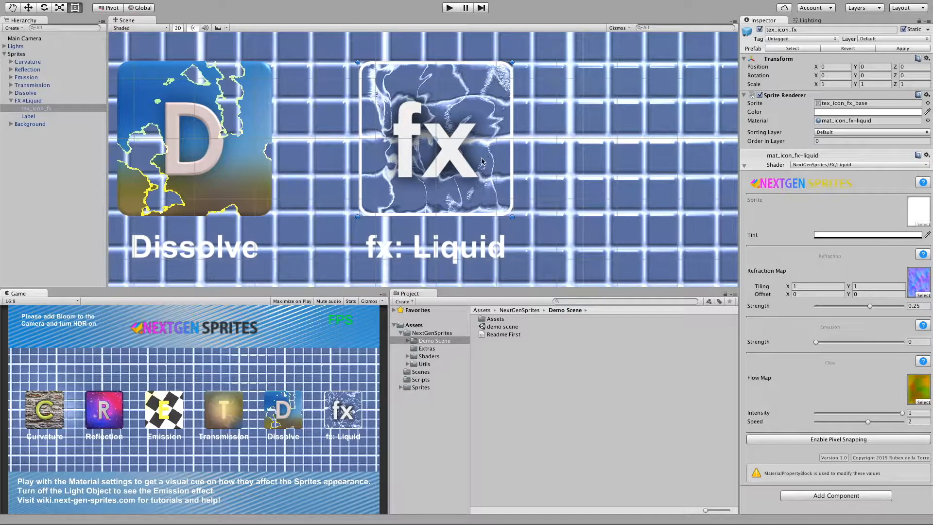
mouse_move(131, 64)
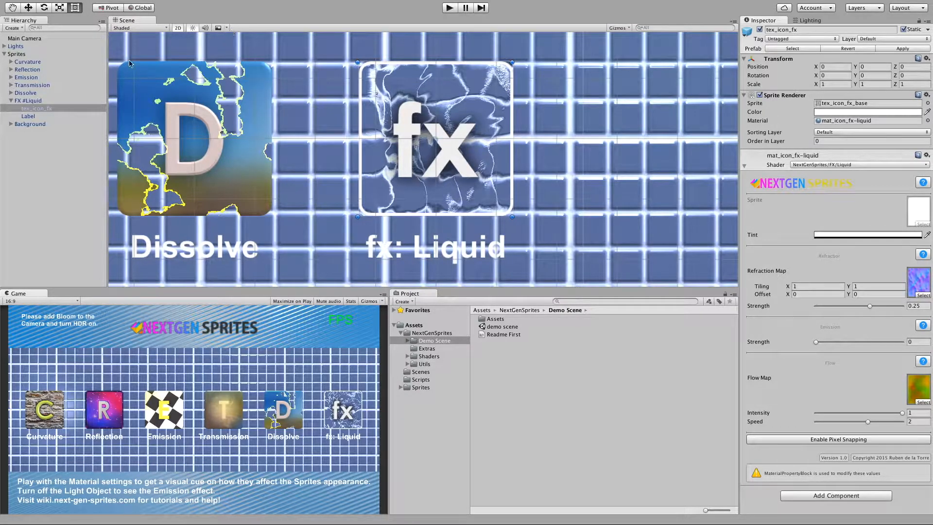
left_click(221, 27)
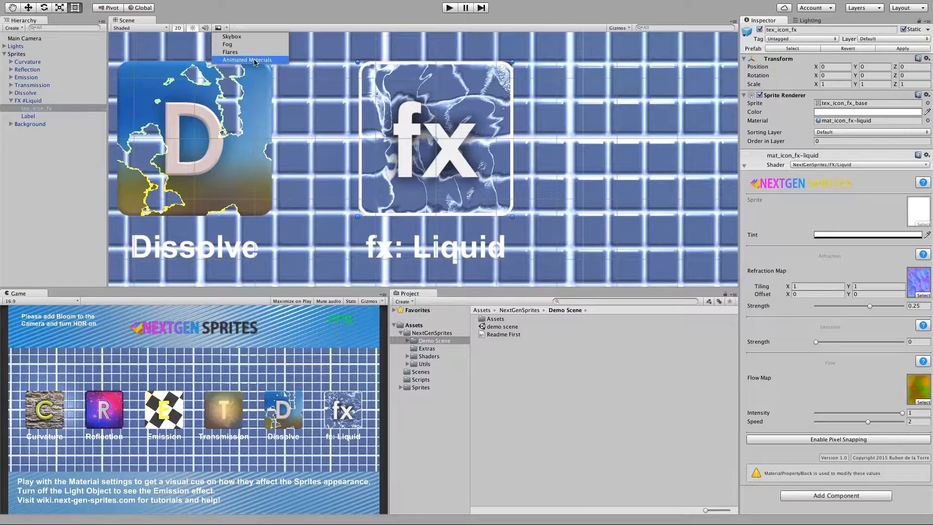
left_click(248, 59)
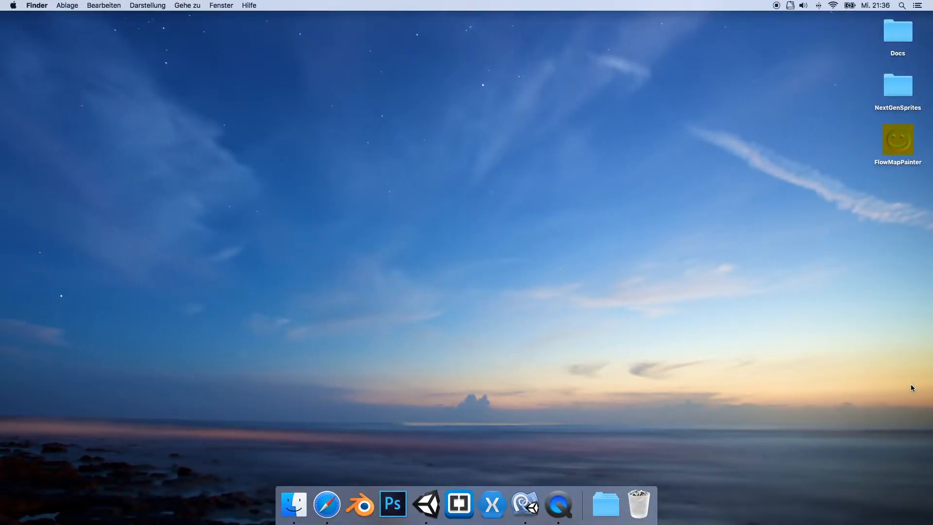
mouse_move(869, 175)
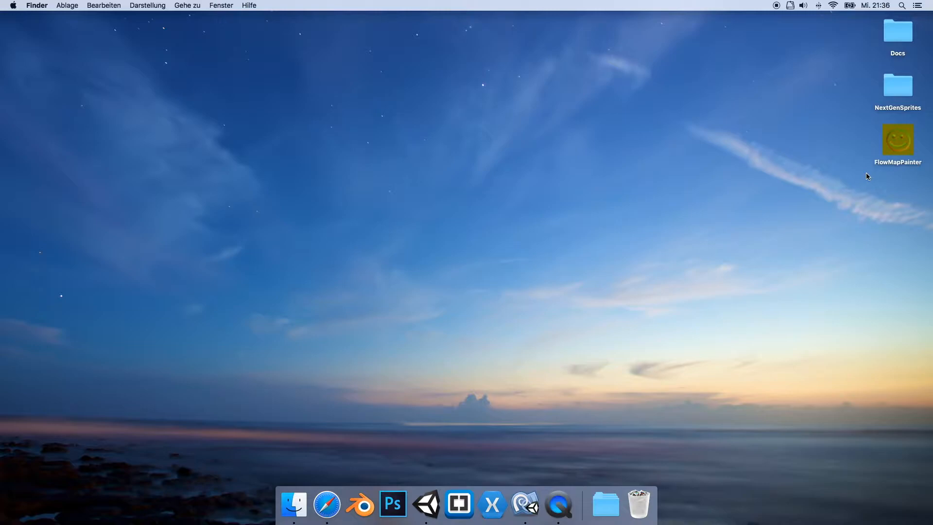
mouse_move(875, 176)
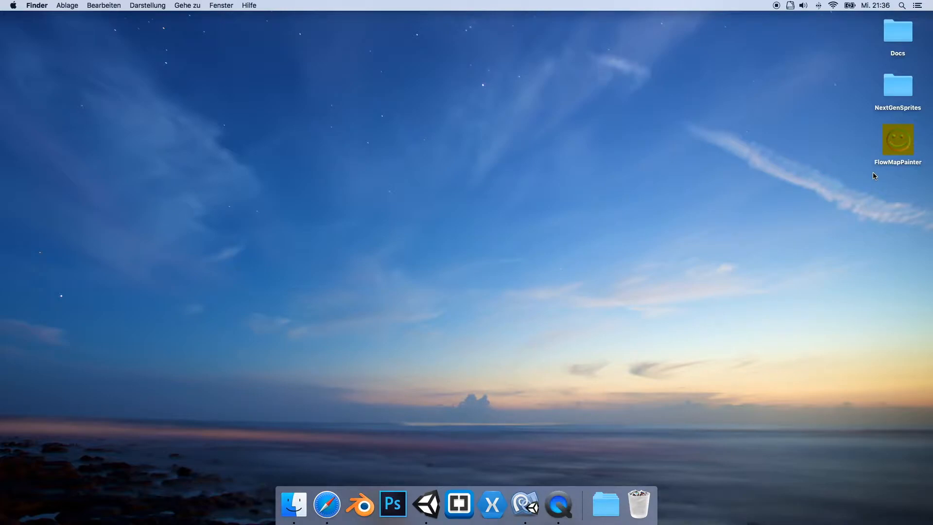
mouse_move(883, 153)
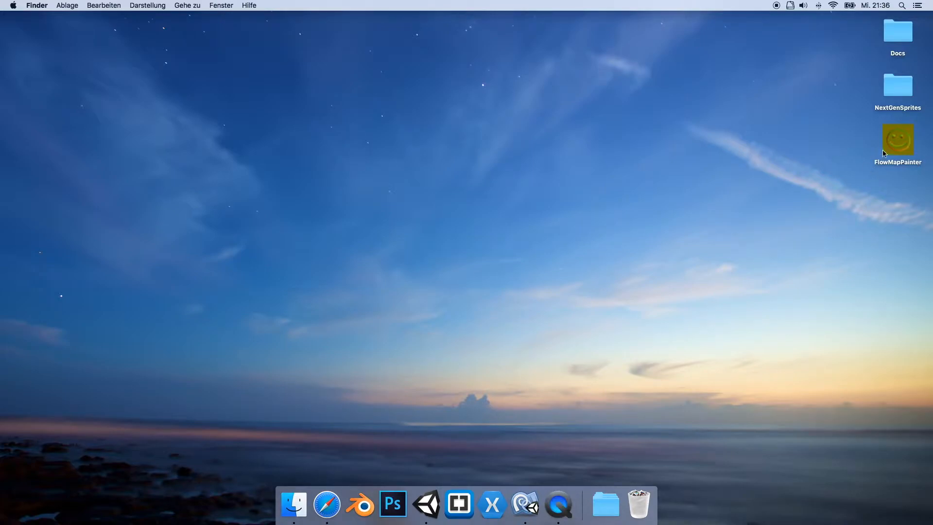
Step: Launch FlowMapPainter from the desktop at 1280 x 960 screen resolution
double_click(898, 140)
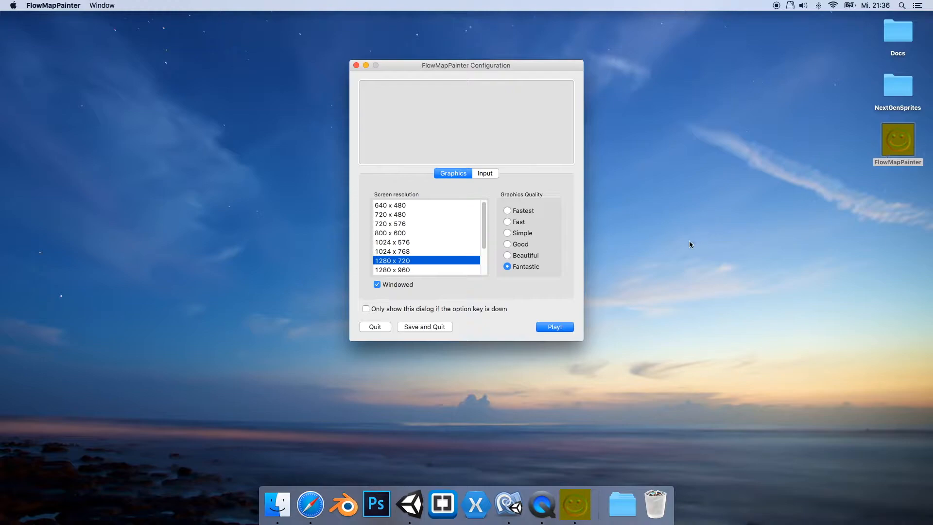
mouse_move(425, 66)
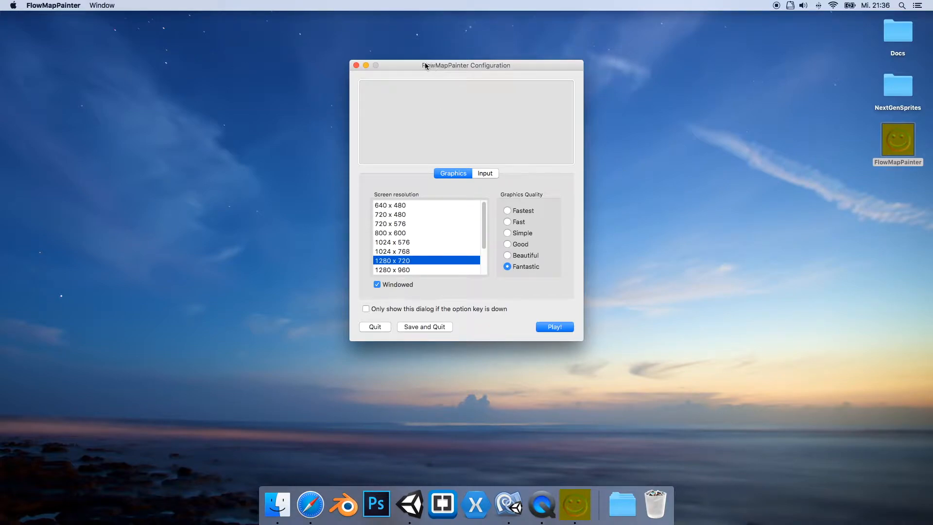
mouse_move(426, 142)
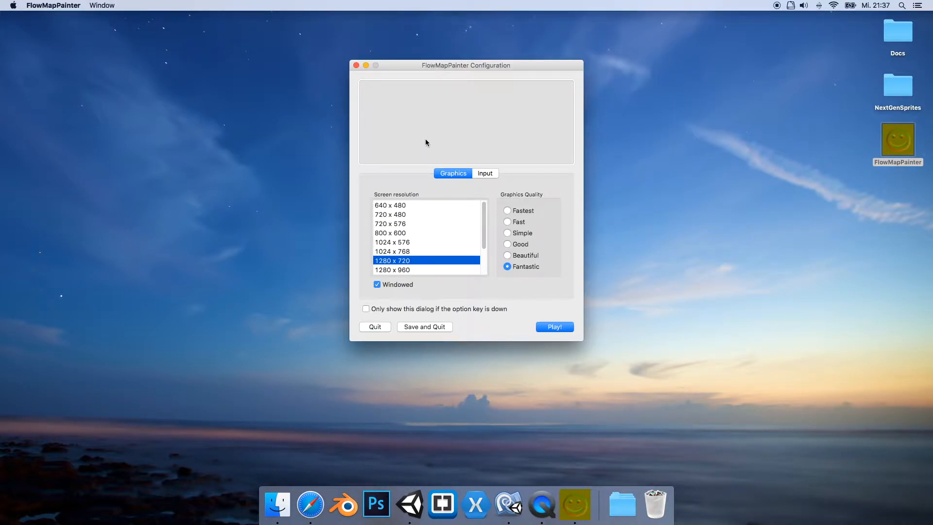
scroll("down", 3)
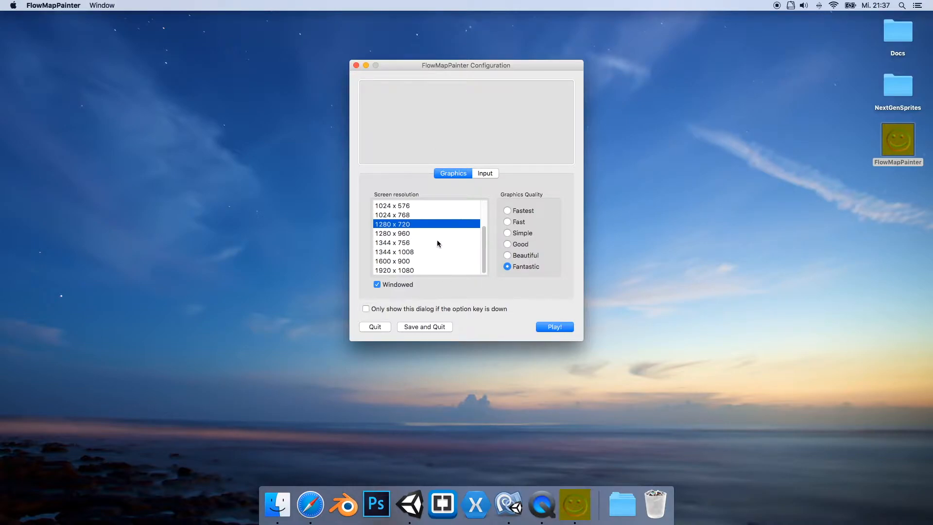
left_click(393, 233)
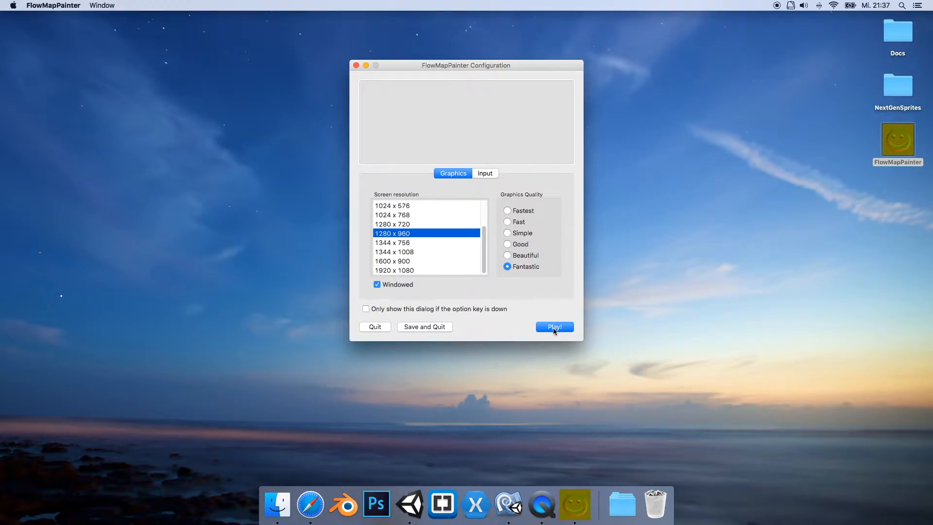
left_click(554, 327)
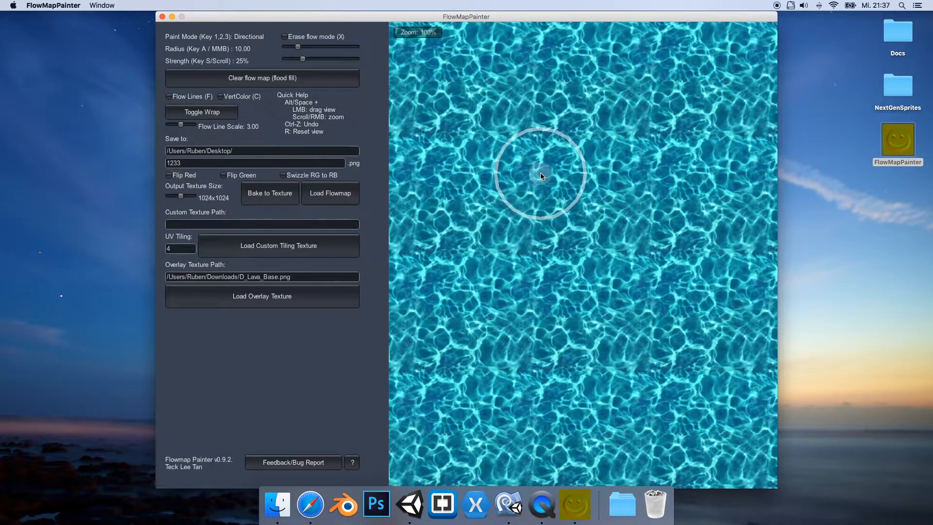
mouse_move(744, 427)
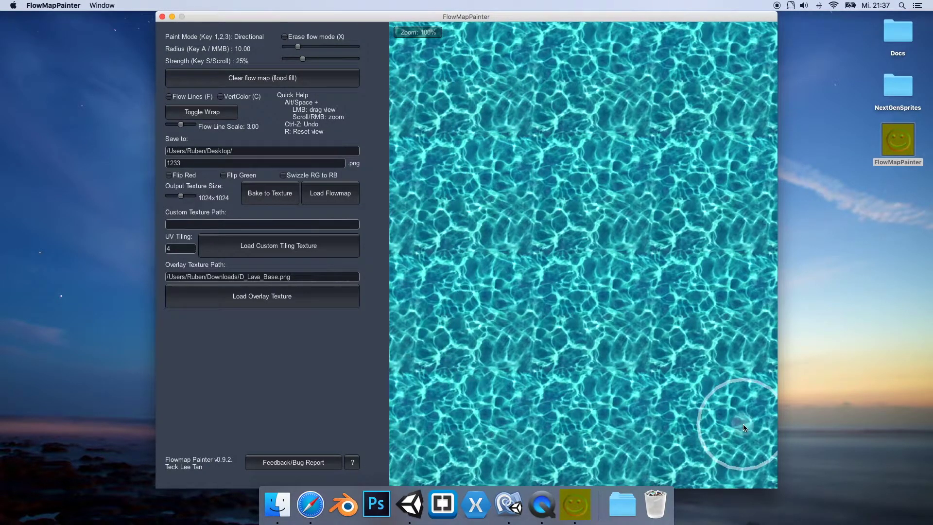
mouse_move(511, 96)
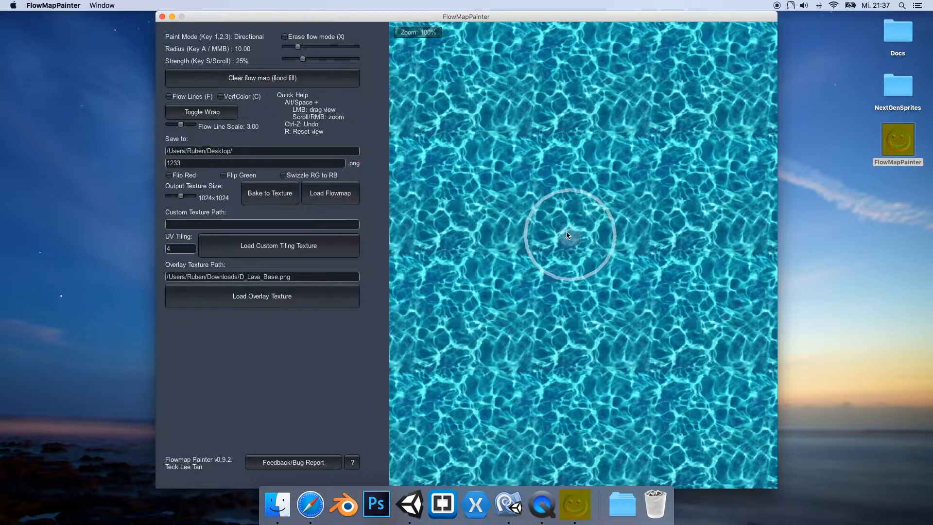
mouse_move(549, 248)
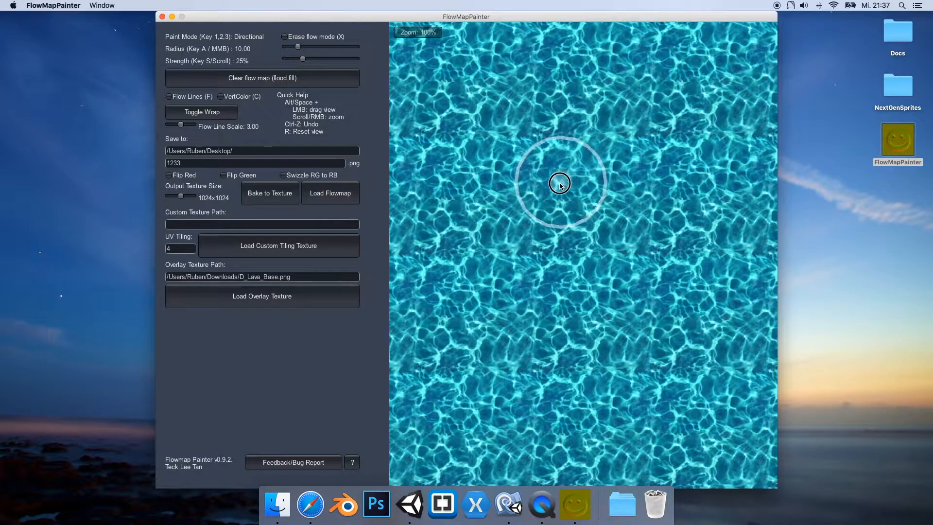
Step: Paint a directional flow stroke through the middle of the water texture
left_click_drag(560, 183, 477, 324)
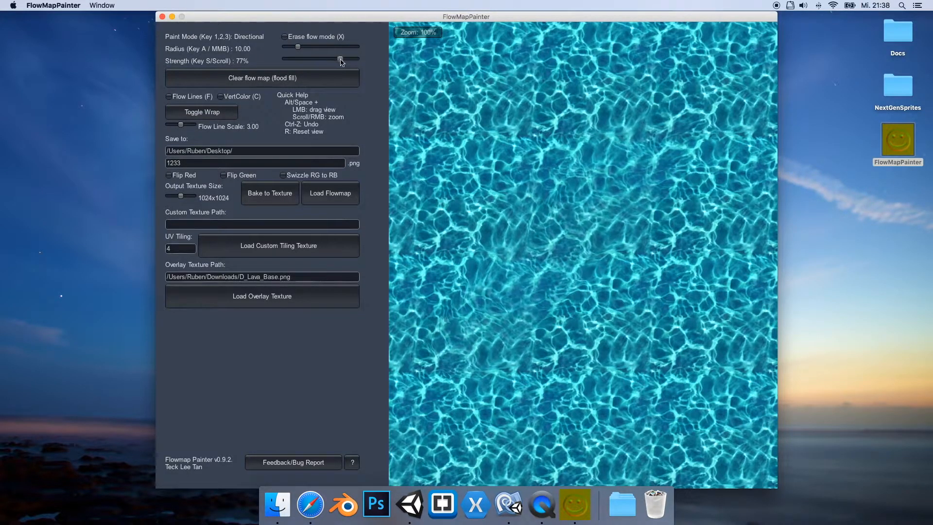
Step: Lower the Strength slider from 77% down to around 58%
left_click_drag(341, 61, 321, 61)
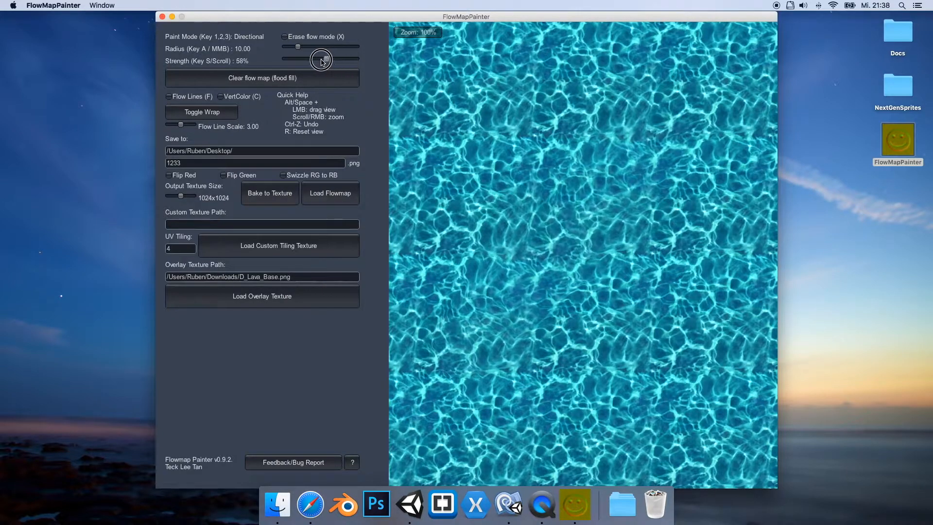
left_click_drag(321, 59, 295, 58)
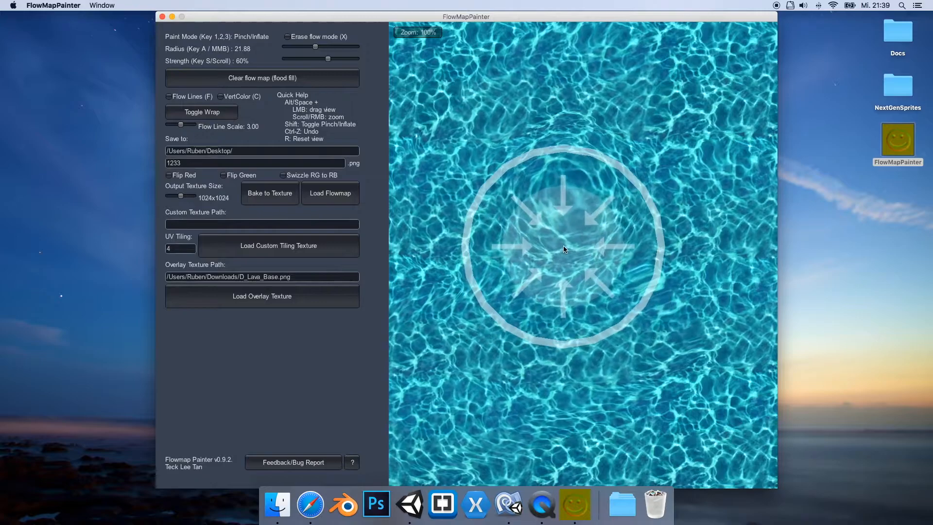
Step: Pinch the water flow inward toward a spot in the lower middle
left_click_drag(563, 249, 702, 329)
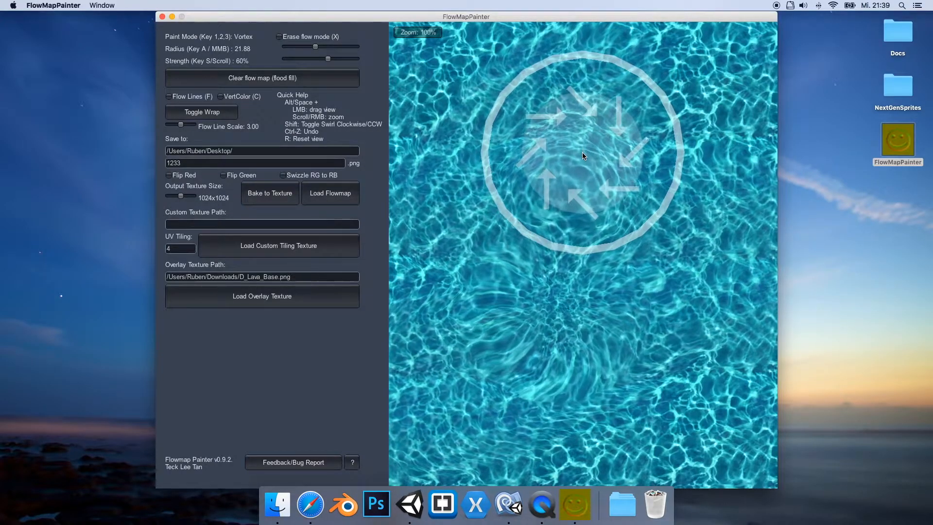
Step: Add vortex swirls to the water and drag to swirl the flow around
left_click(597, 164)
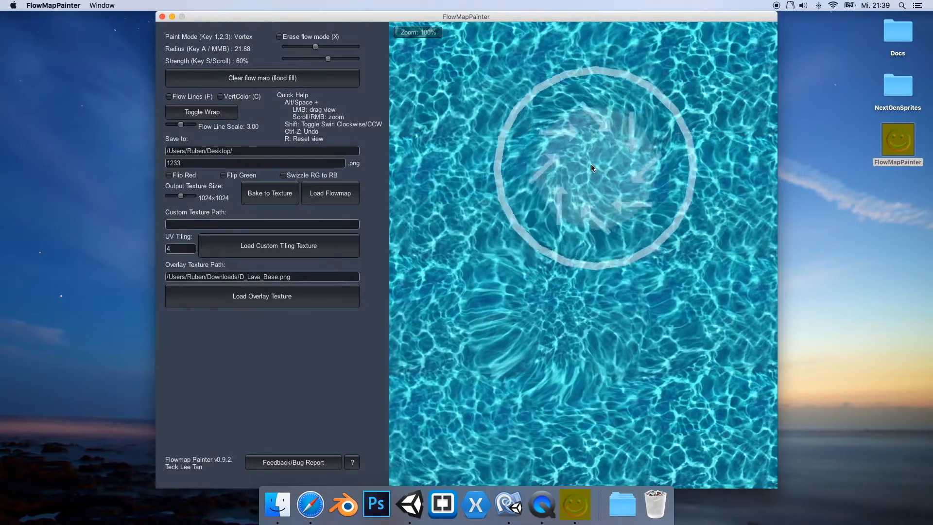
left_click(594, 168)
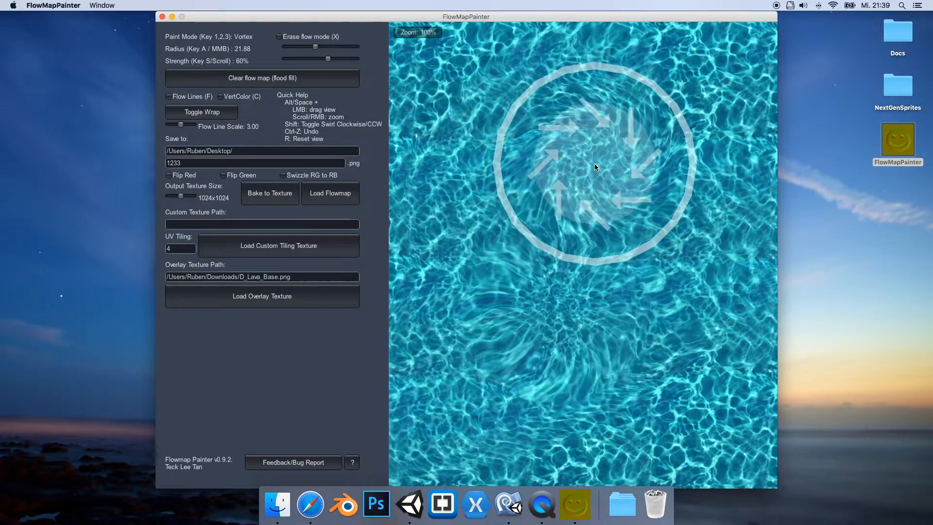
left_click_drag(595, 166, 594, 252)
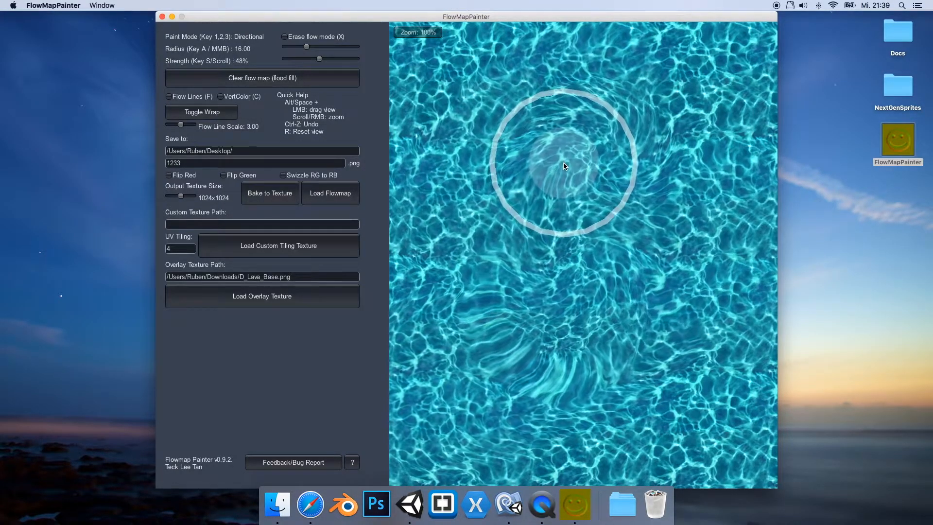
Step: Paint directional flow strokes across the upper, right and middle water with a small centre swirl
left_click_drag(563, 165, 657, 143)
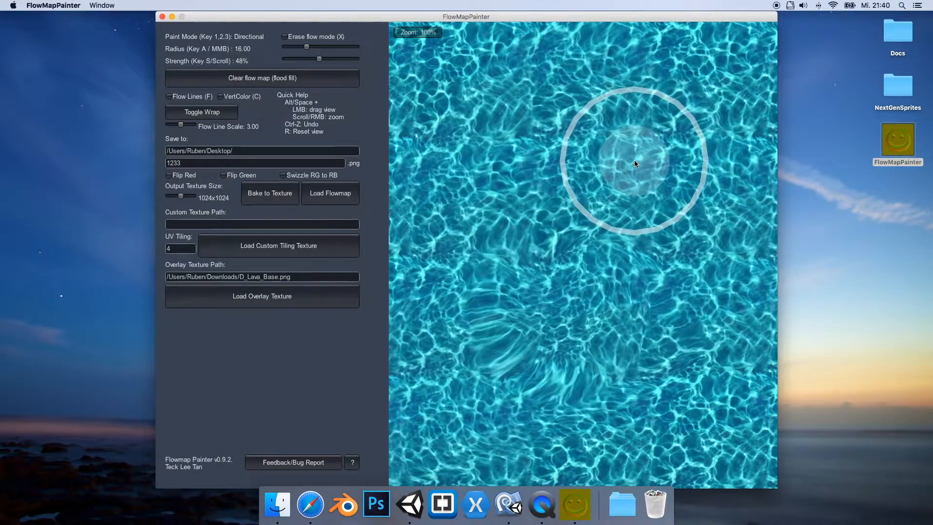
left_click_drag(635, 164, 518, 190)
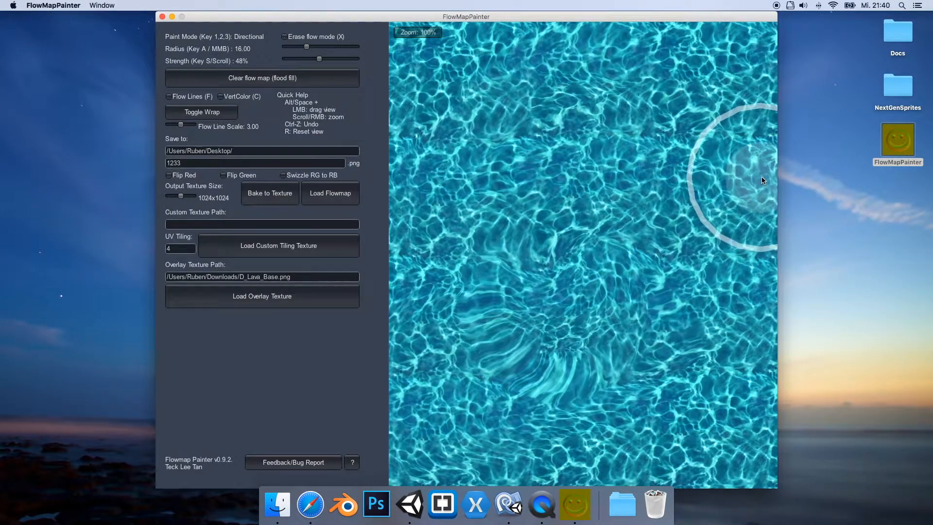
left_click_drag(764, 181, 756, 106)
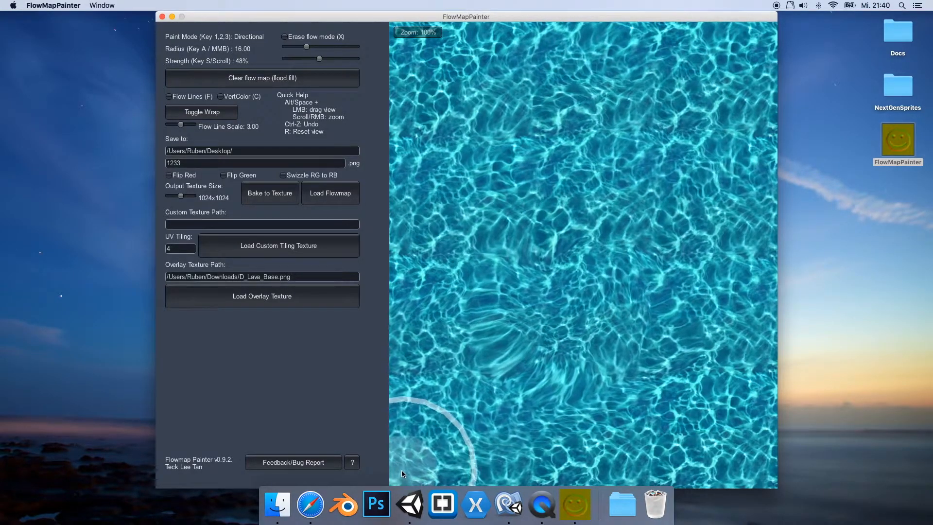
left_click(560, 250)
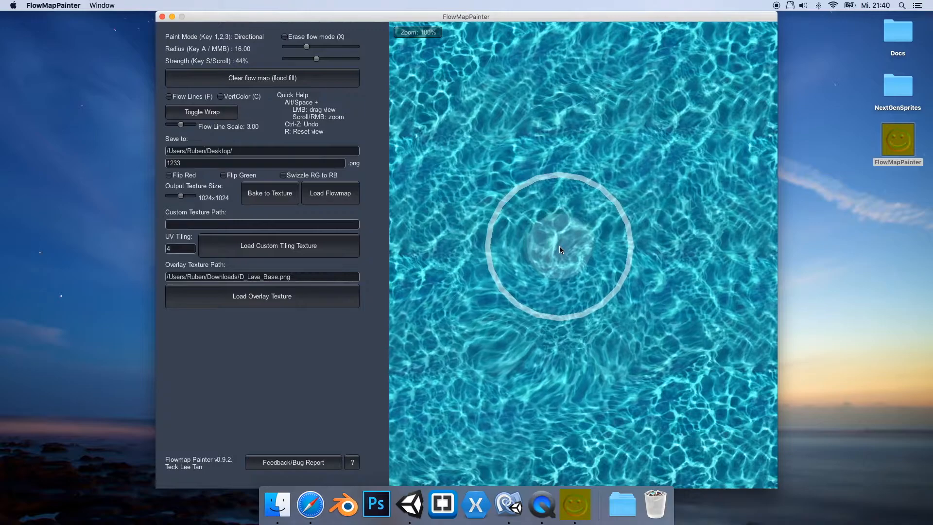
scroll("down", 3)
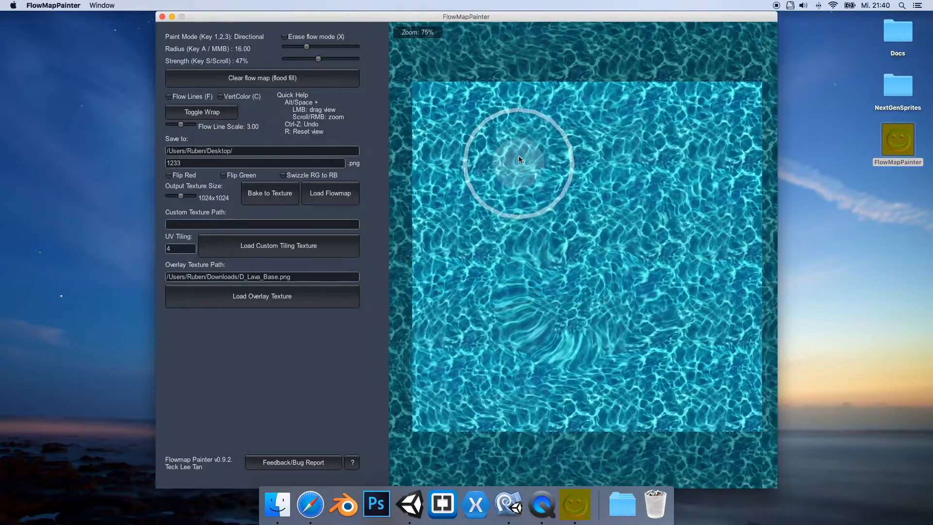
left_click_drag(519, 159, 467, 133)
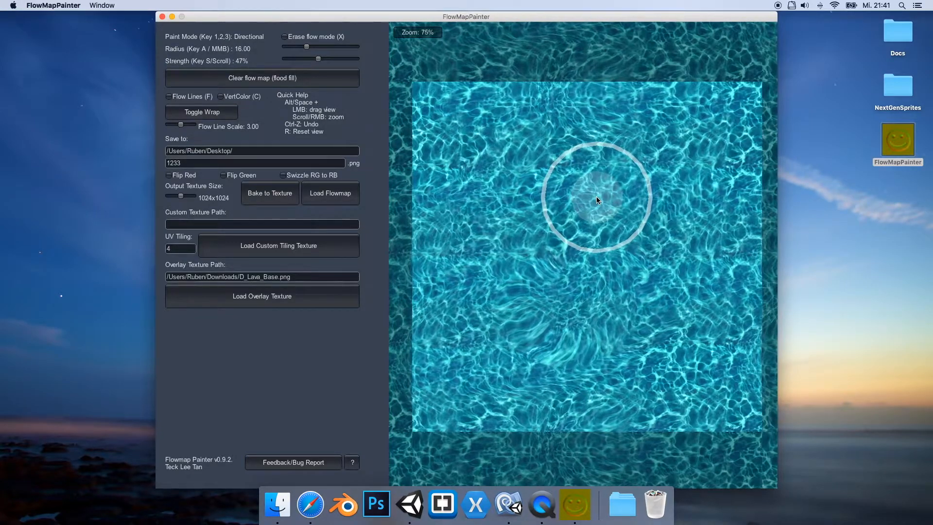
left_click_drag(596, 200, 594, 181)
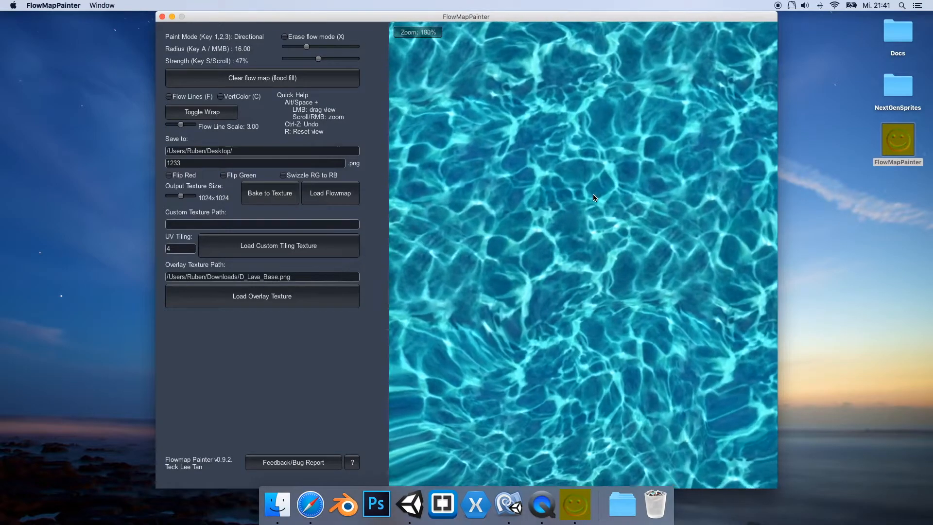
Step: Shrink the brush to radius 13.14, raise strength to 69% and dab more flow
scroll("down", 3)
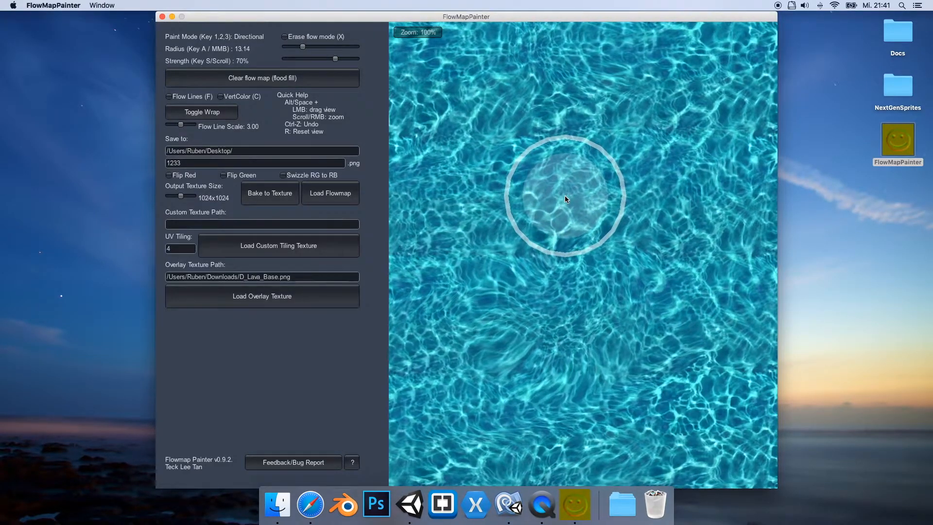
scroll("down", 3)
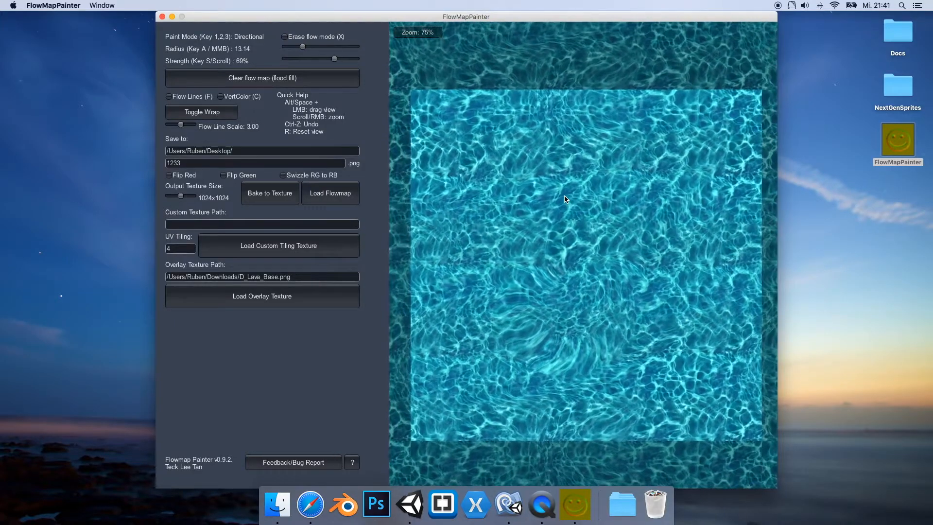
left_click(566, 198)
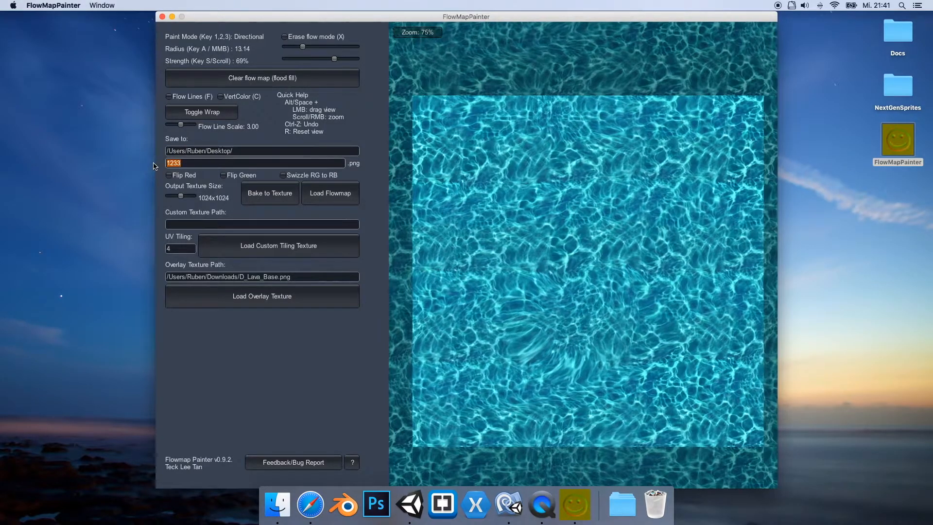
Step: Name the output FlowMap_Tutorial, bake the flow map to PNG and open it
type("FlowMap_Tutorial")
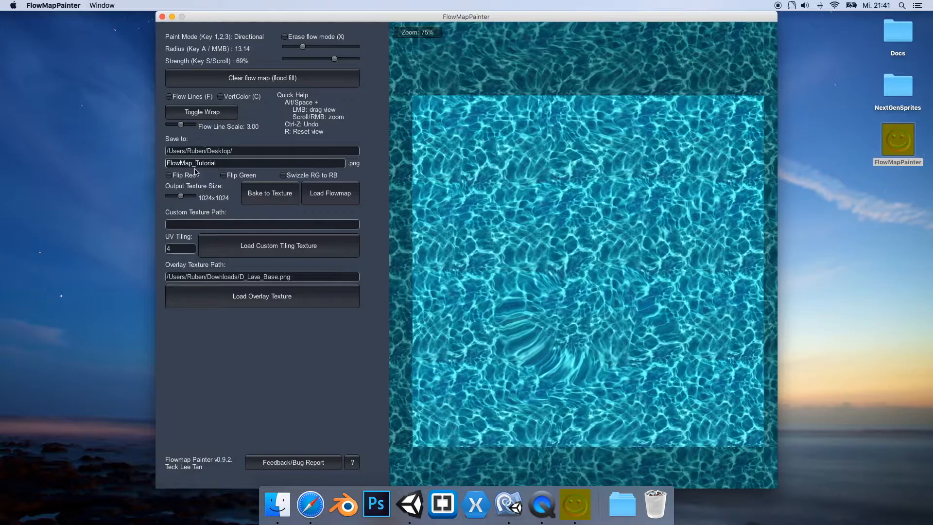
left_click(270, 193)
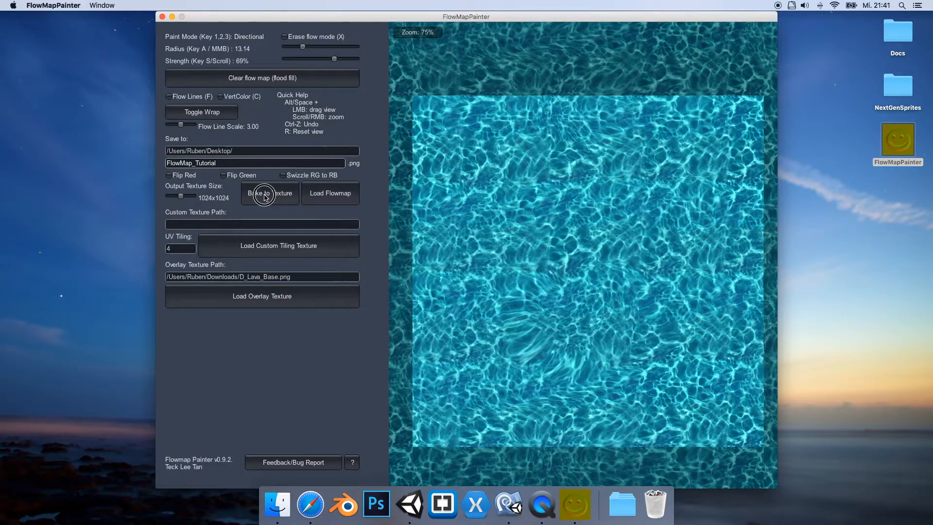
left_click(270, 192)
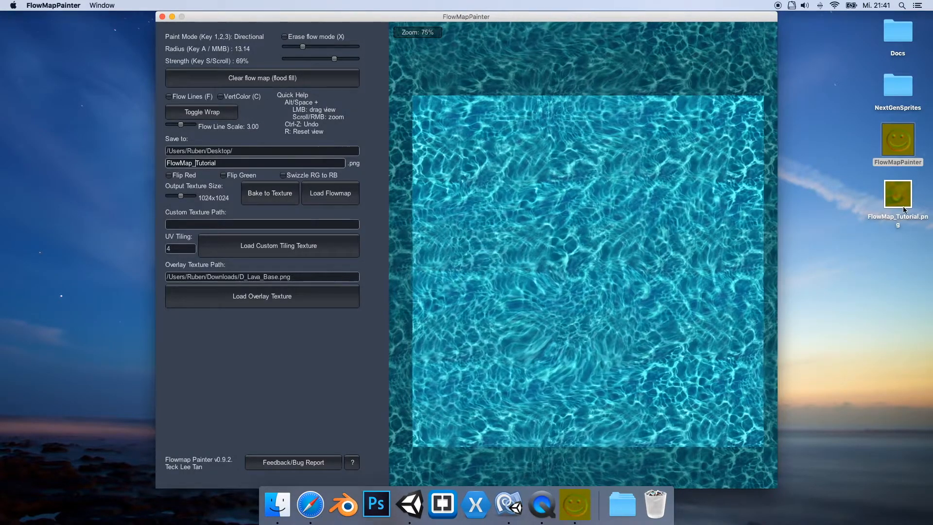
double_click(898, 193)
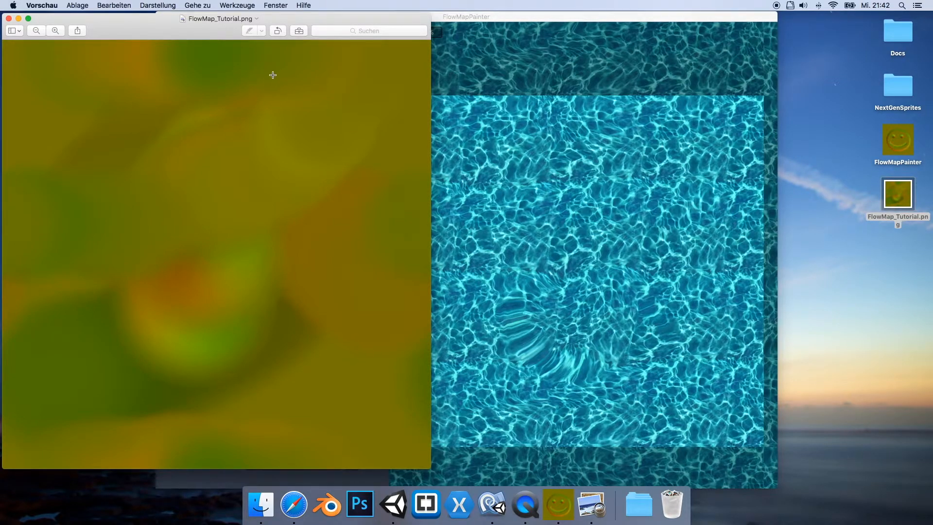
mouse_move(8, 32)
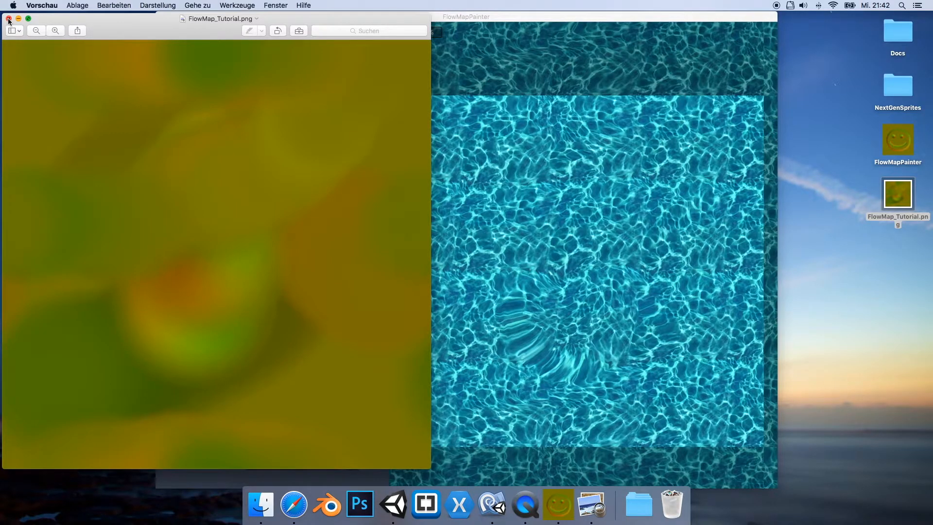
Step: Close the Preview image and drag FlowMap_Tutorial.png from the desktop onto Unity
left_click(7, 19)
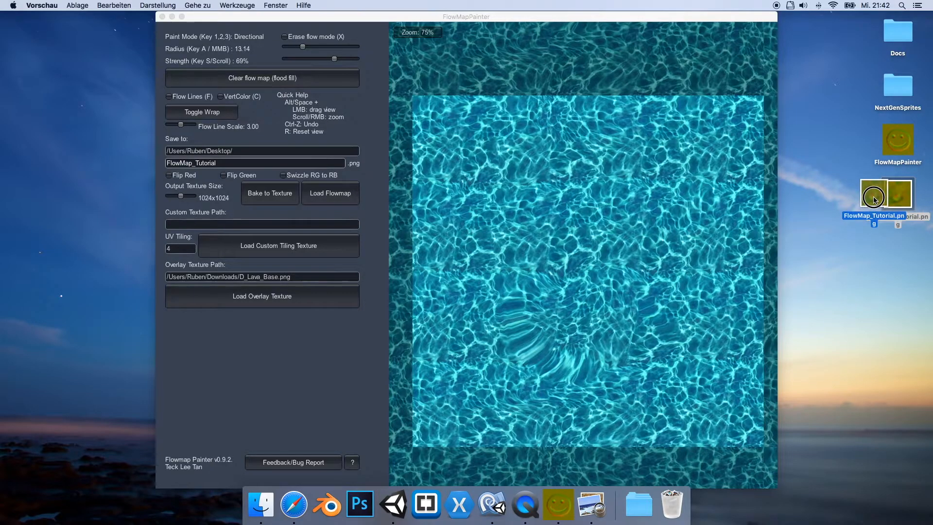
left_click_drag(873, 196, 473, 404)
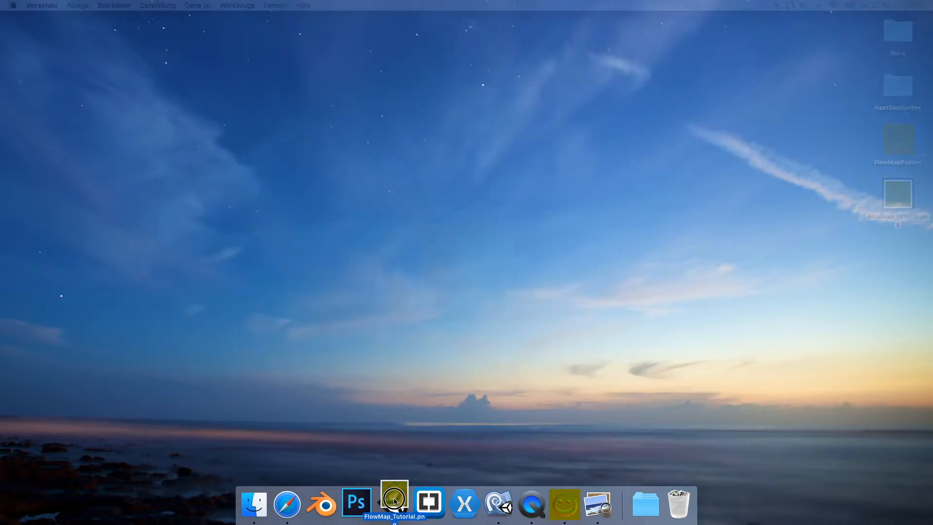
Step: In Unity, select tex_icon_fx under FX #Liquid and assign FlowMap_Tutorial as its Flow Map
left_click(393, 503)
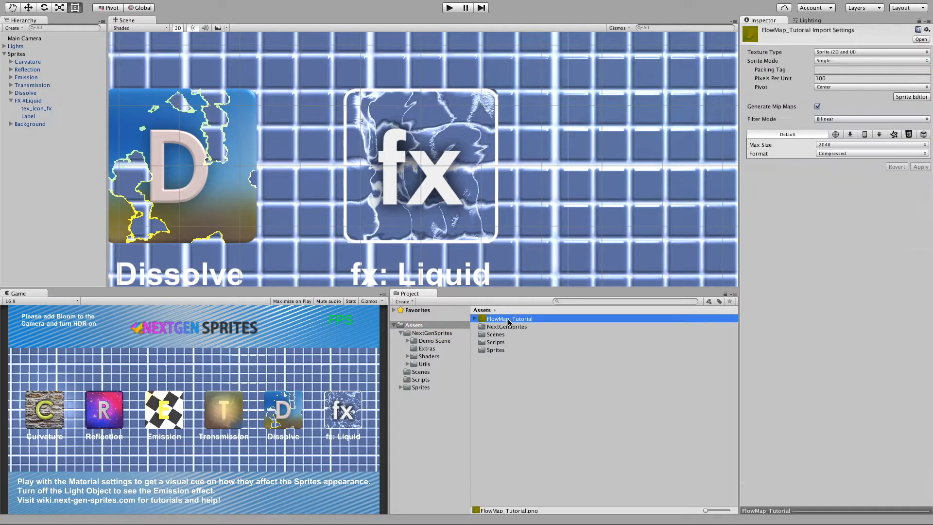
left_click(30, 100)
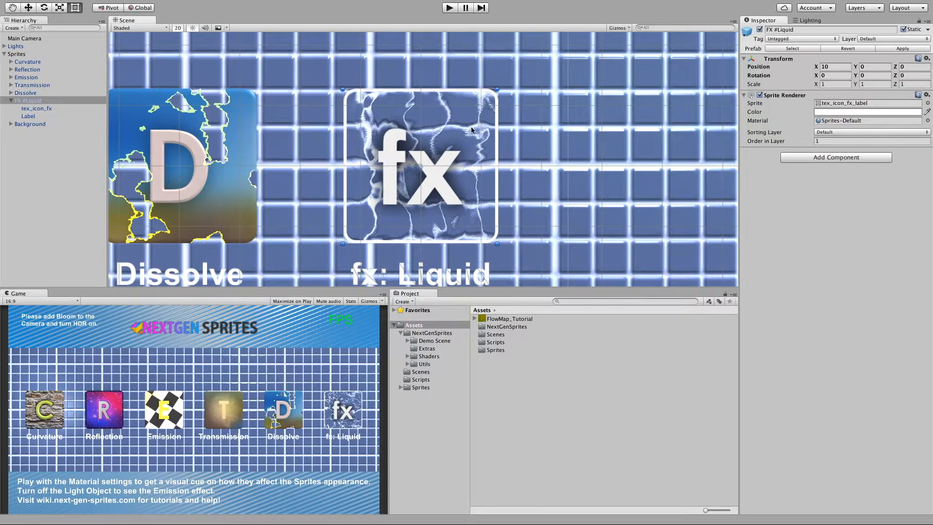
left_click(37, 107)
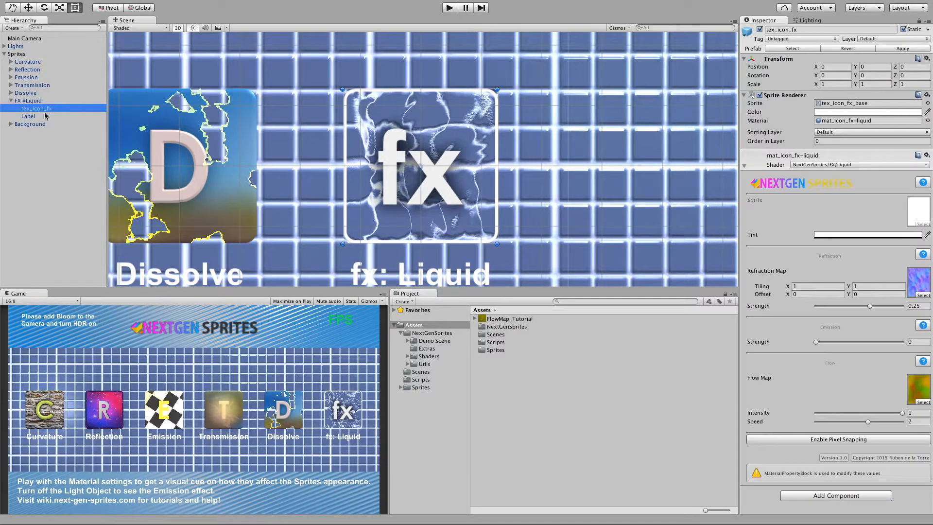
mouse_move(569, 134)
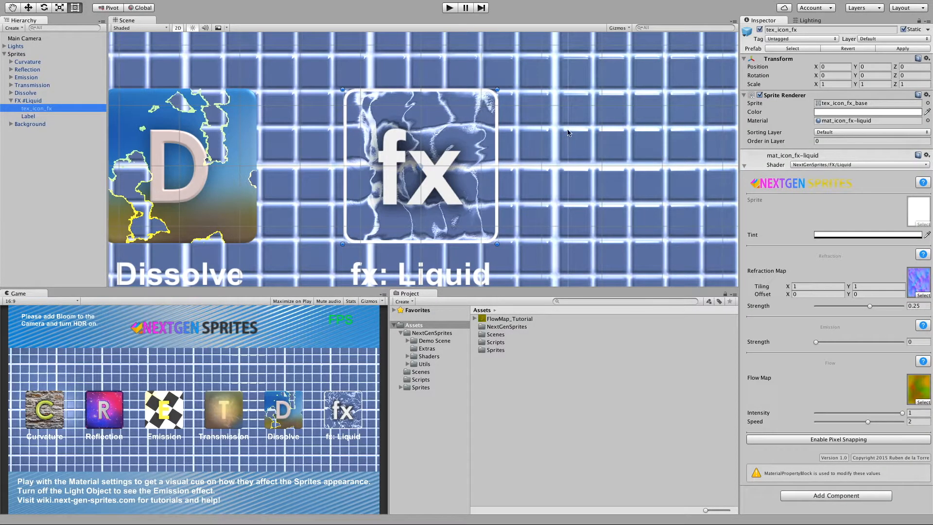
left_click(510, 318)
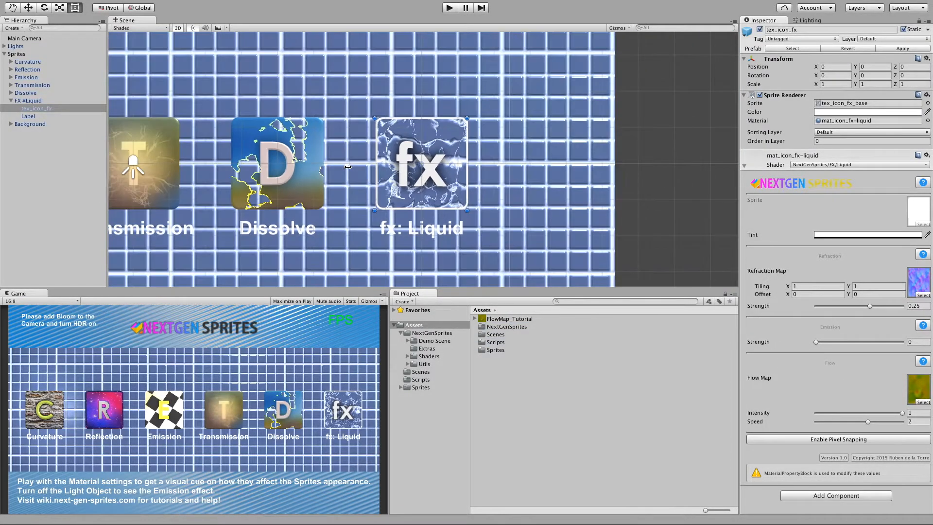
Step: Set the fx sprite's Transform Scale to 5
left_click(833, 83)
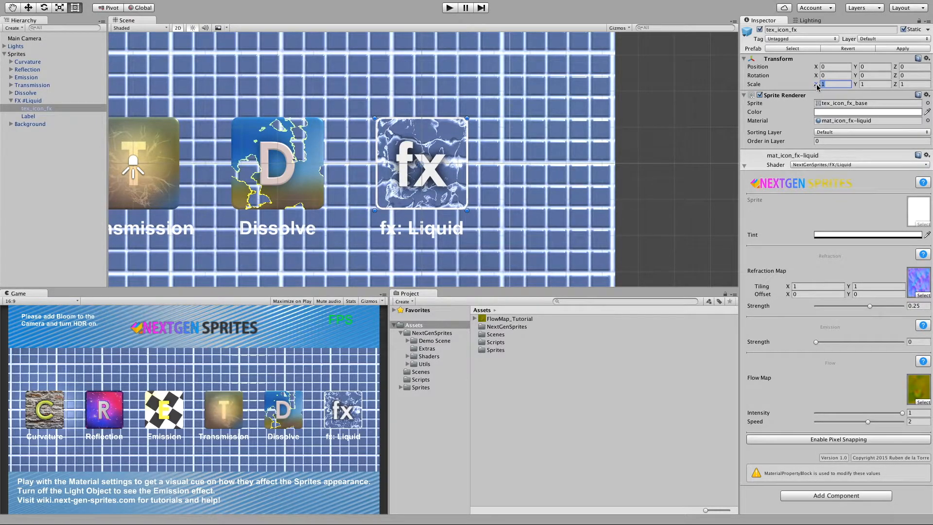
type("5")
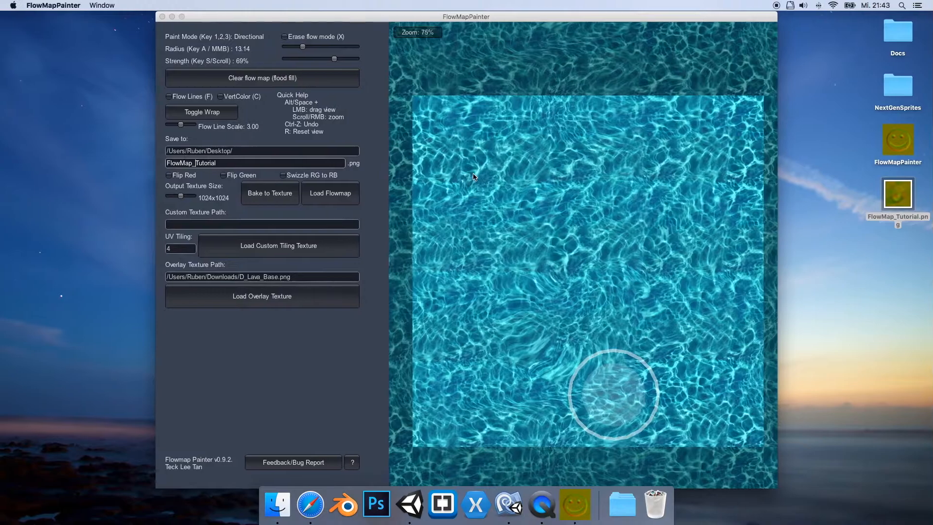
Step: Clear the flow map, paint a new stroke along the left edge, and reopen FlowMap_Tutorial.png
left_click(262, 78)
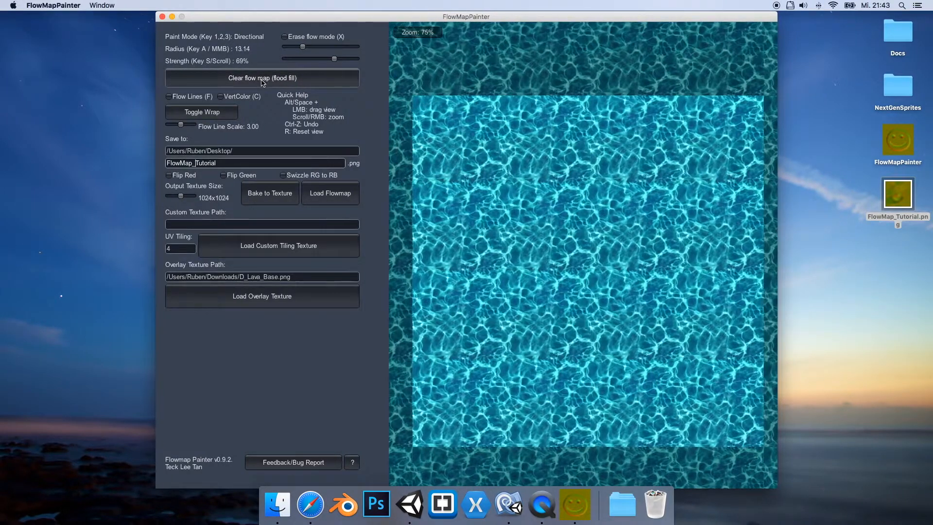
mouse_move(538, 143)
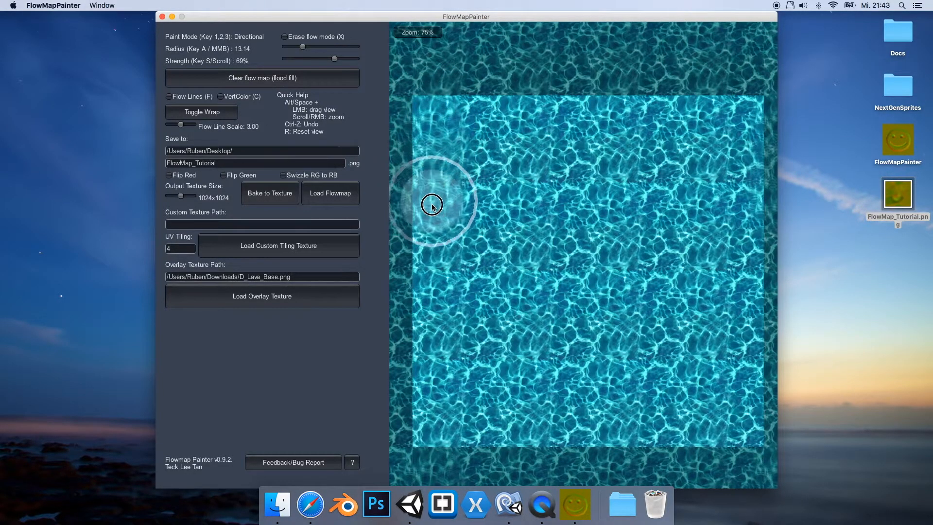
left_click_drag(433, 204, 438, 428)
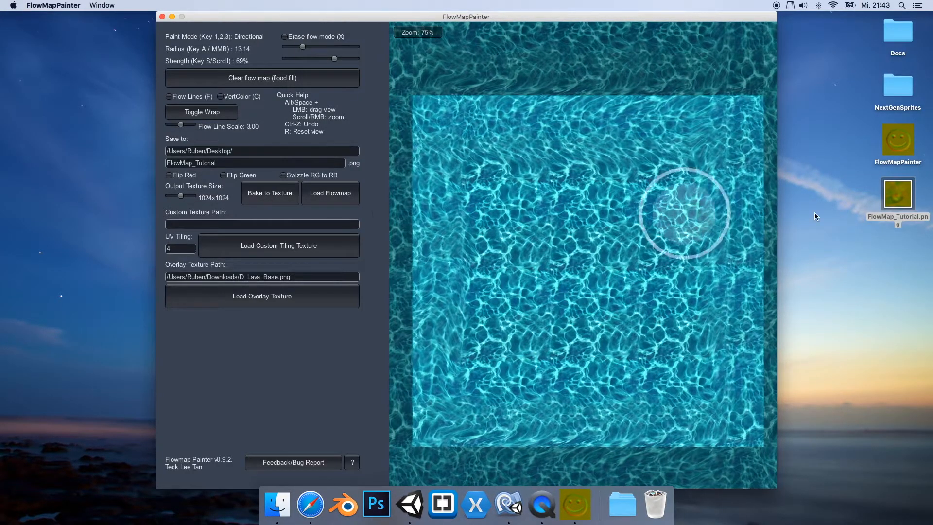
double_click(897, 192)
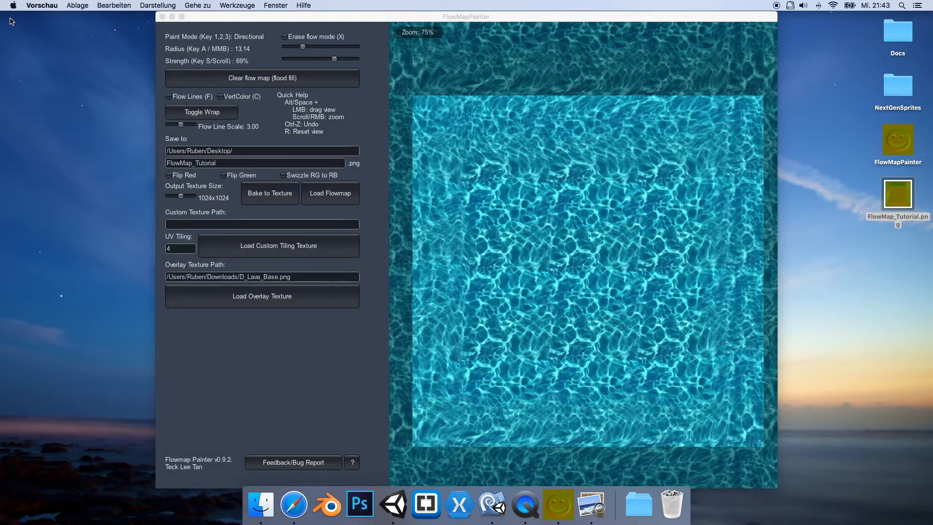
Step: Drag the updated FlowMap_Tutorial.png from the Desktop to the Unity icon in the Dock
left_click(397, 506)
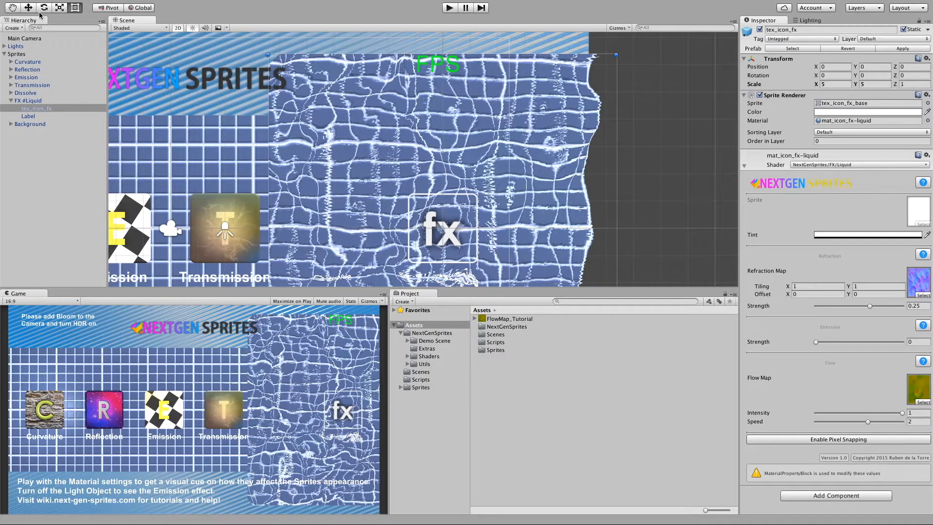
right_click(508, 318)
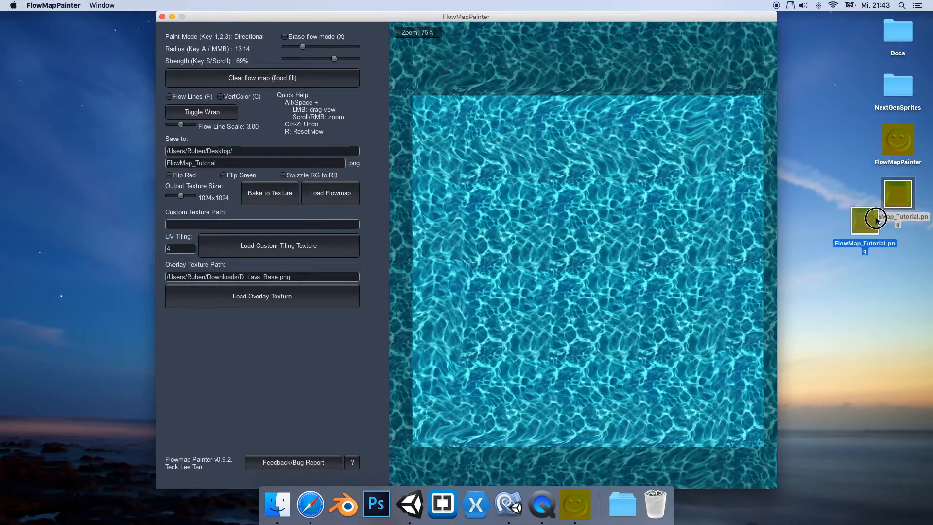
left_click_drag(875, 218, 336, 493)
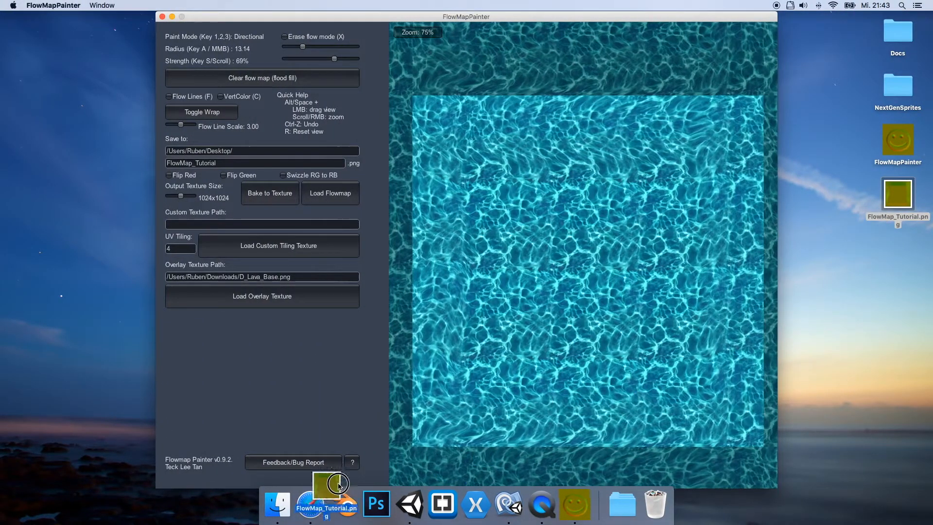